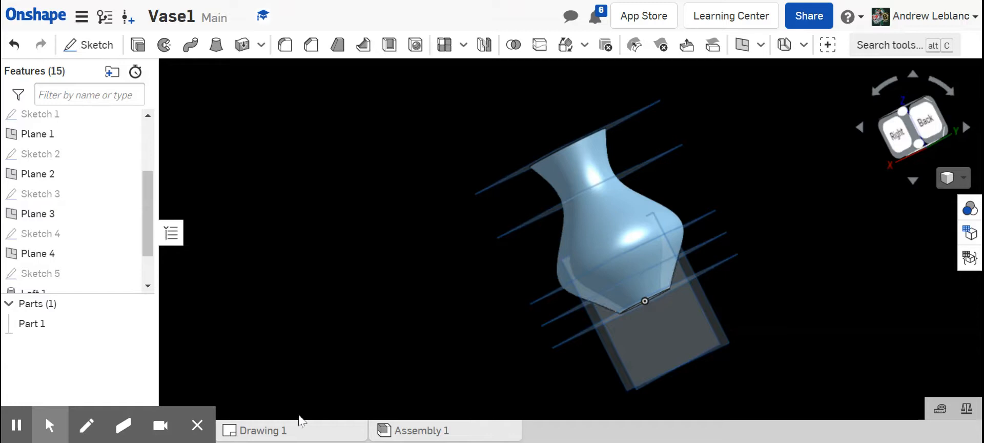
- Open the add-tab menu from the + button in the Vase1 document's tab bar
left_click(42, 431)
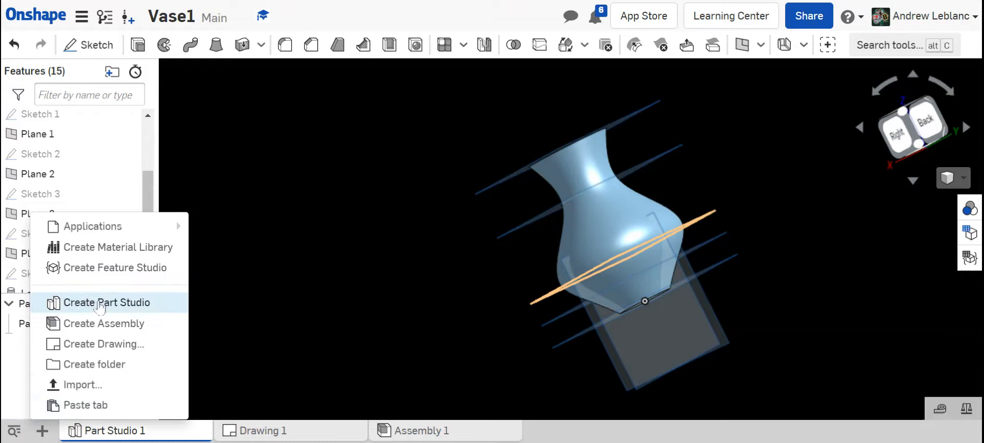
- Create Part Studio 2 and sketch a 2.25 diameter circle at the Top plane origin
left_click(107, 303)
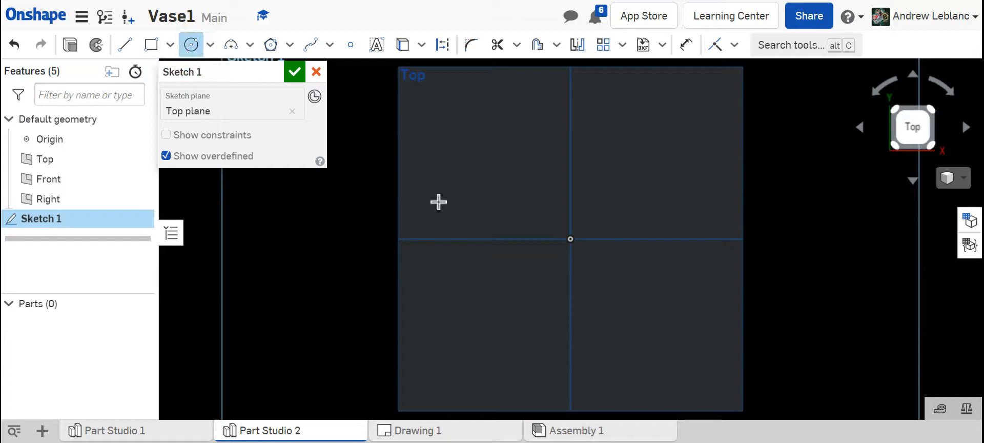
left_click_drag(570, 239, 640, 266)
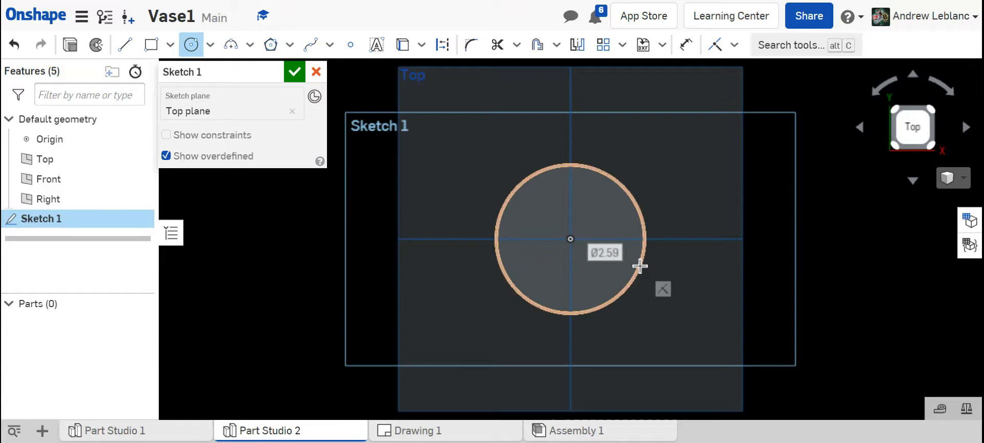
type("2.25")
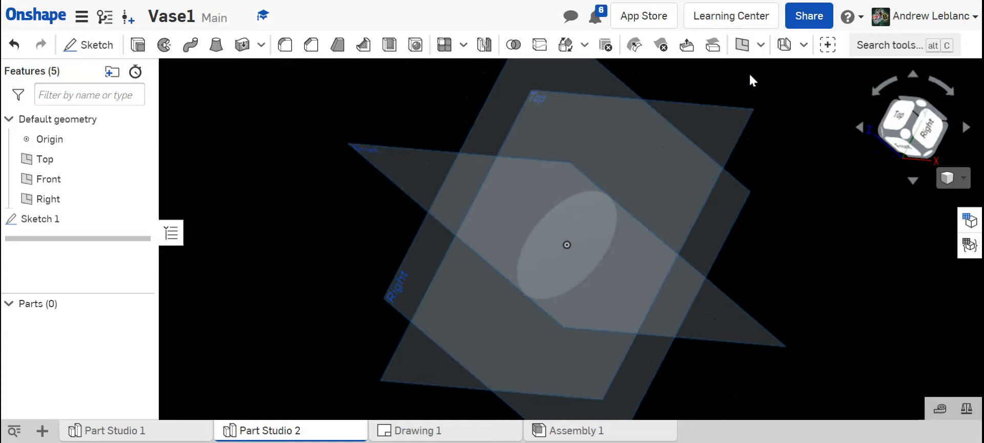
mouse_move(742, 45)
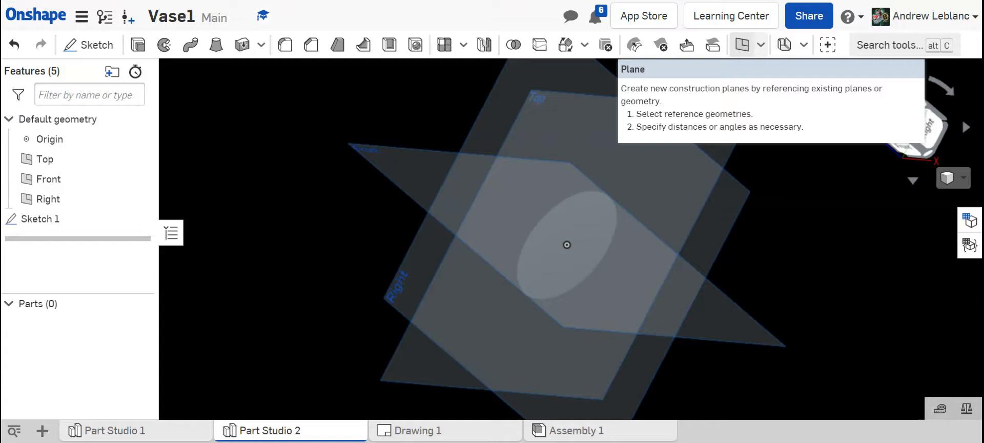
mouse_move(567, 245)
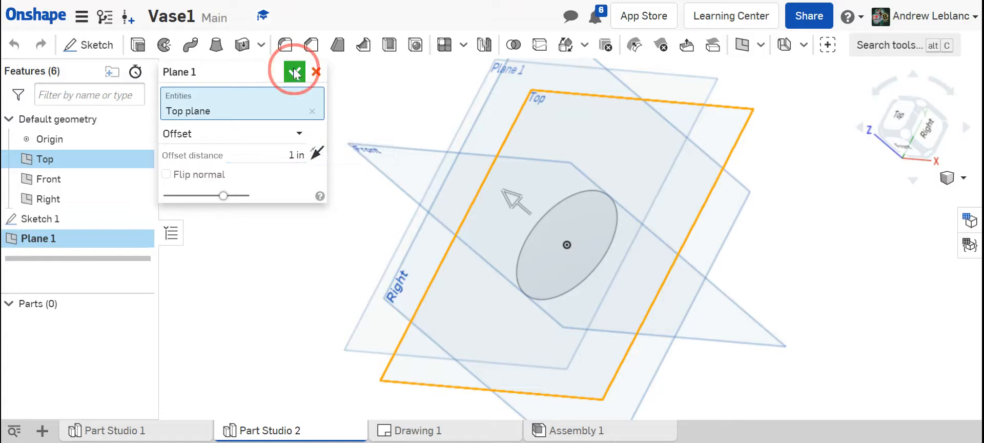
- Confirm Plane 1 at a 1 in offset from the Top plane
left_click(293, 72)
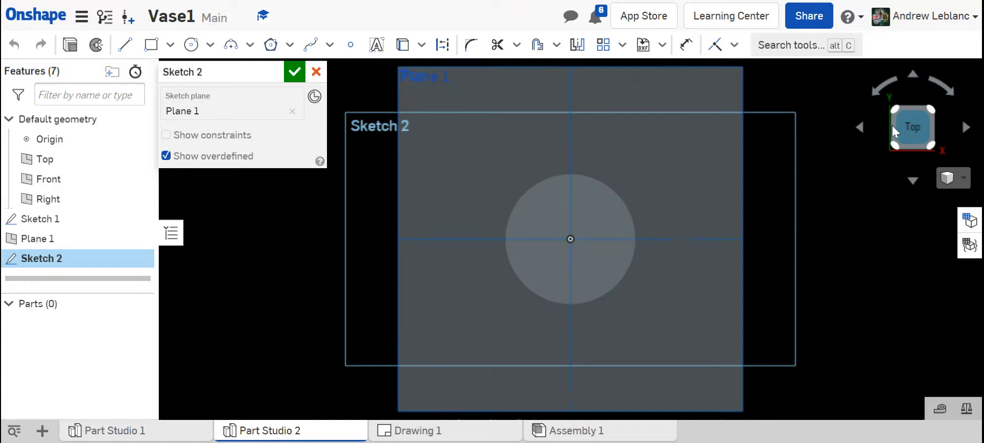
- Finish Sketch 2's circle on Plane 1 and orbit to view the stacked circles
left_click(190, 45)
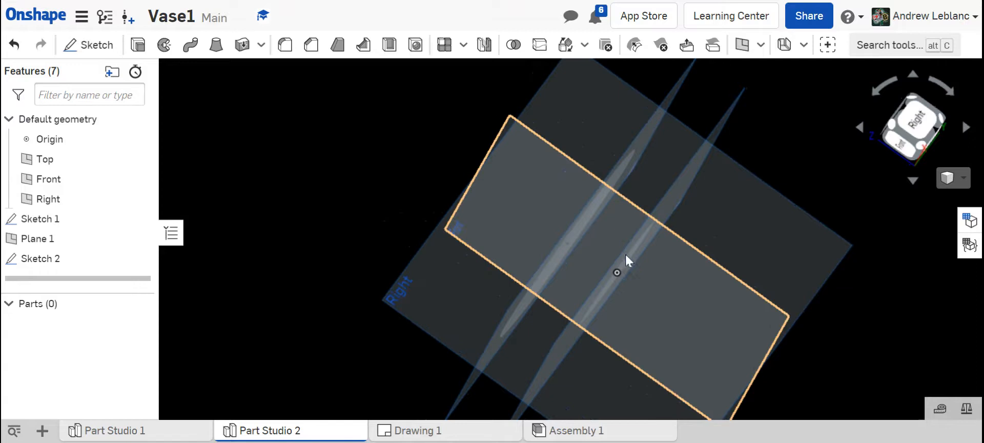
left_click_drag(629, 261, 746, 169)
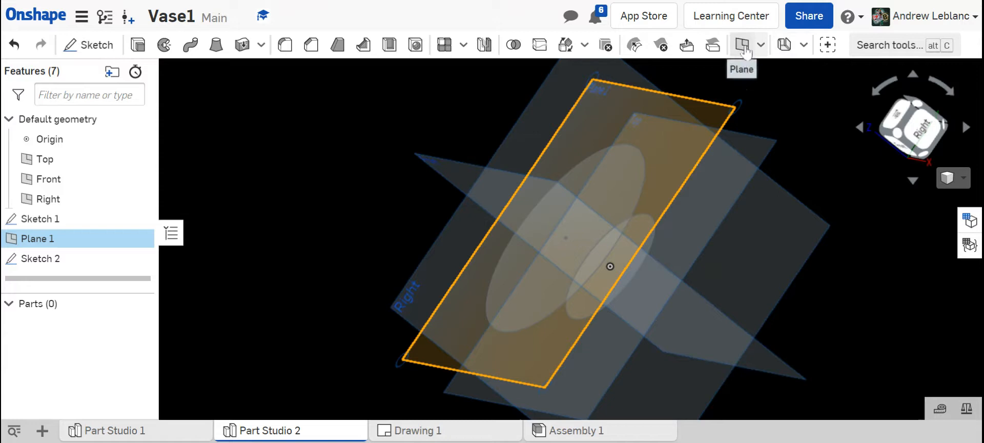
- Create Plane 2 offset from Plane 1 and select it for the next sketch
left_click(742, 45)
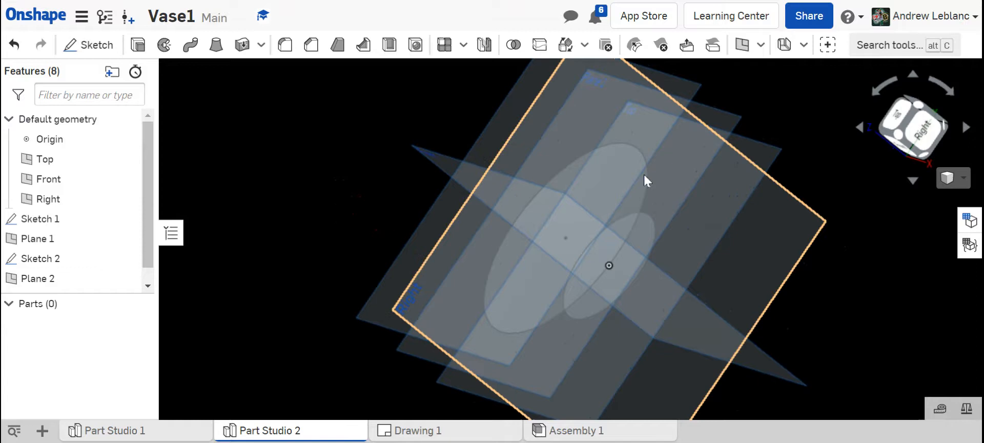
left_click(38, 278)
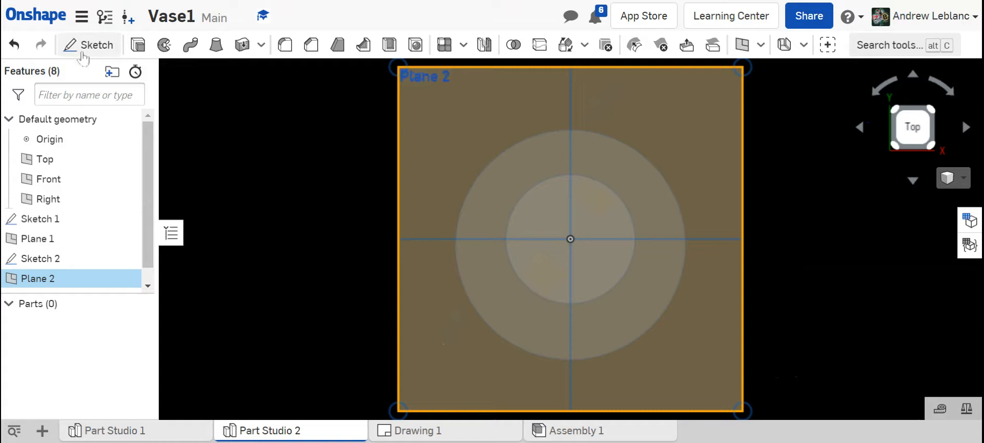
- Sketch a Ø5.5 circle centred on the origin on Plane 2 as Sketch 3
left_click(96, 45)
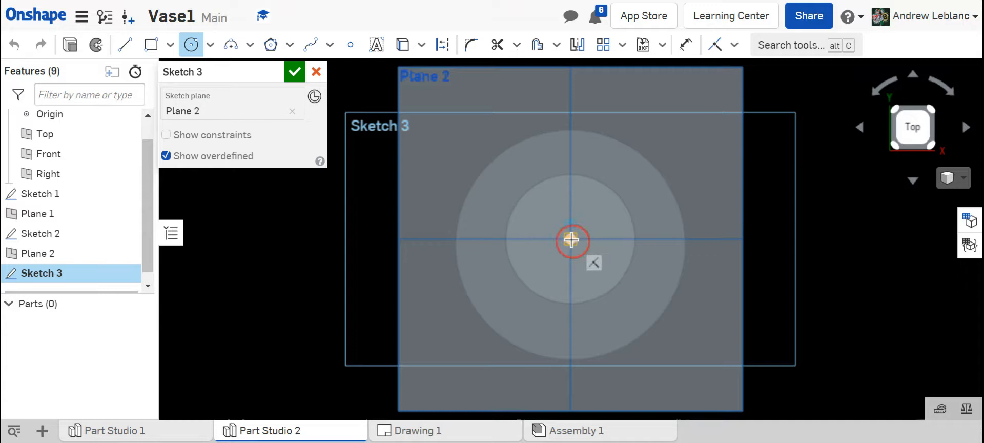
left_click_drag(570, 239, 721, 292)
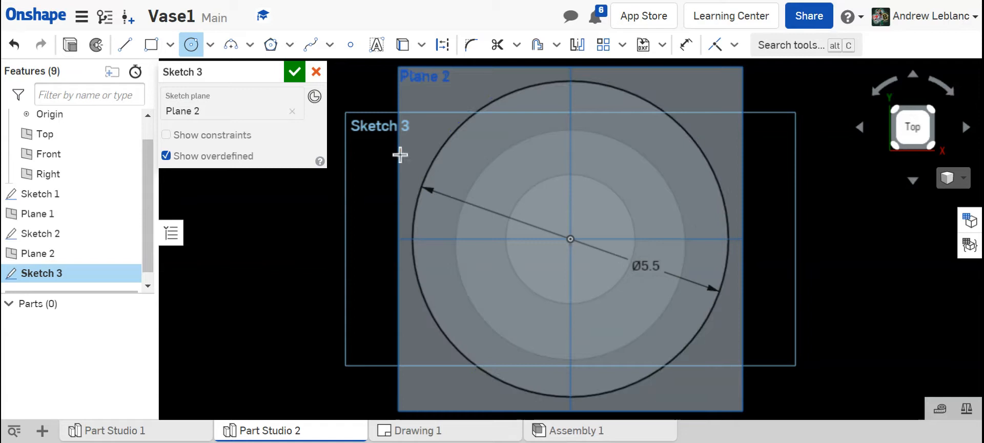
left_click(294, 72)
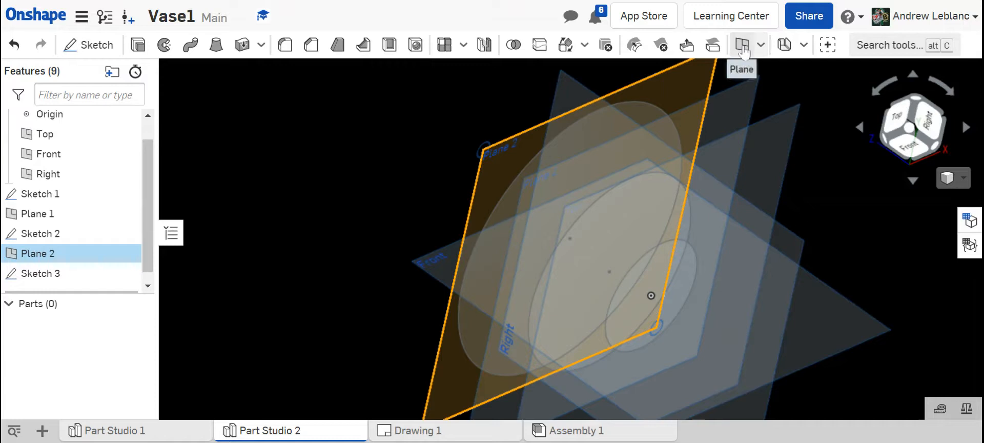
- Create Plane 3 offset 1 in from Plane 2 and select it
left_click(742, 45)
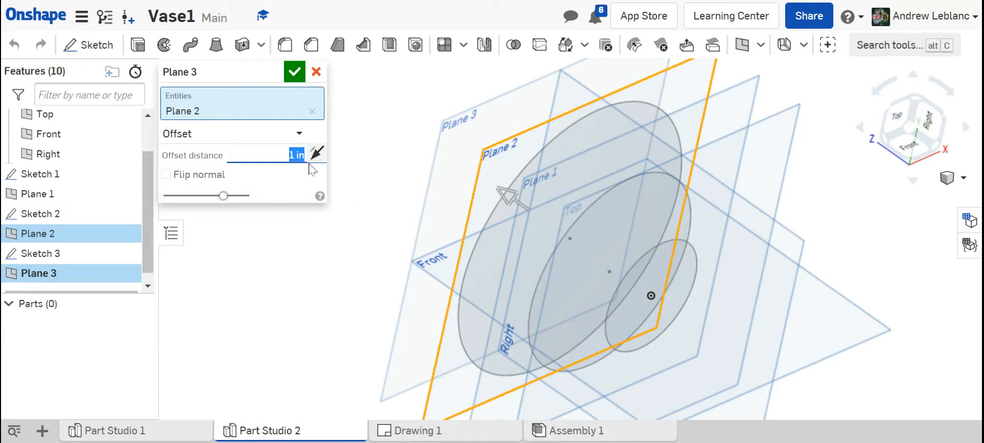
left_click(294, 71)
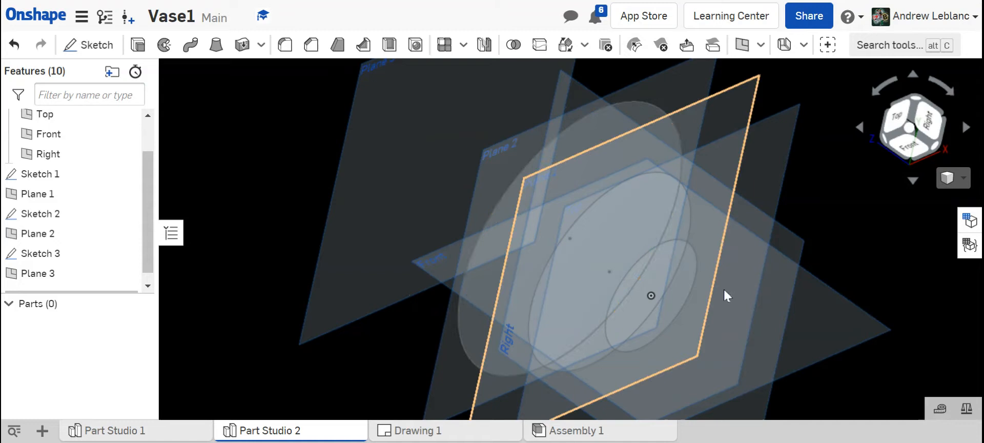
left_click(37, 272)
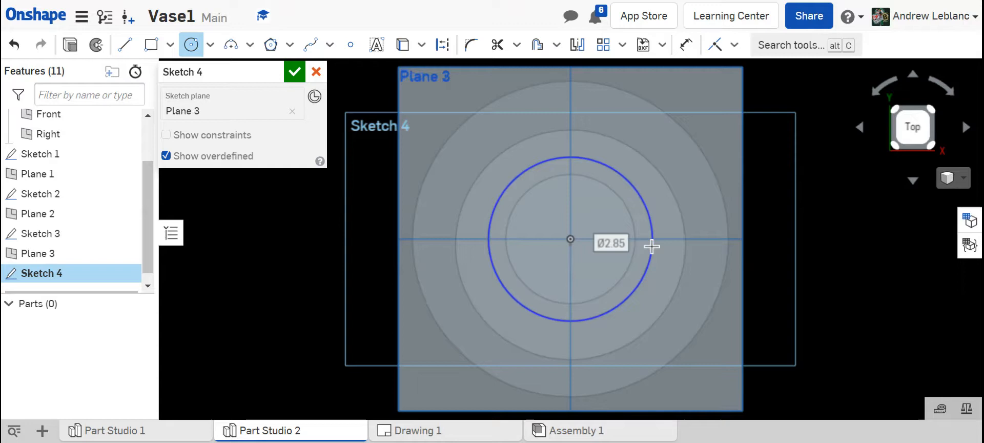
- Size the circle on Plane 3, then select the new Plane 4
left_click(294, 71)
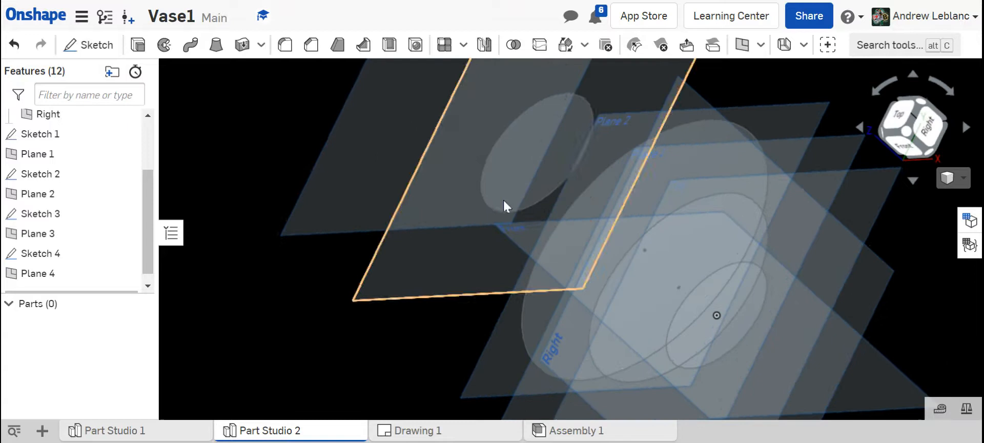
left_click(38, 273)
type("3")
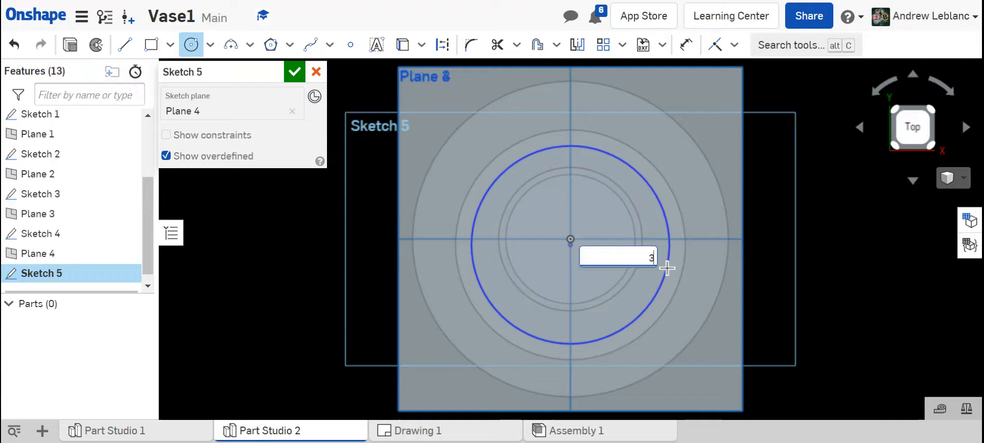
- Accept Sketch 5, the top circle profile on Plane 4
left_click(293, 72)
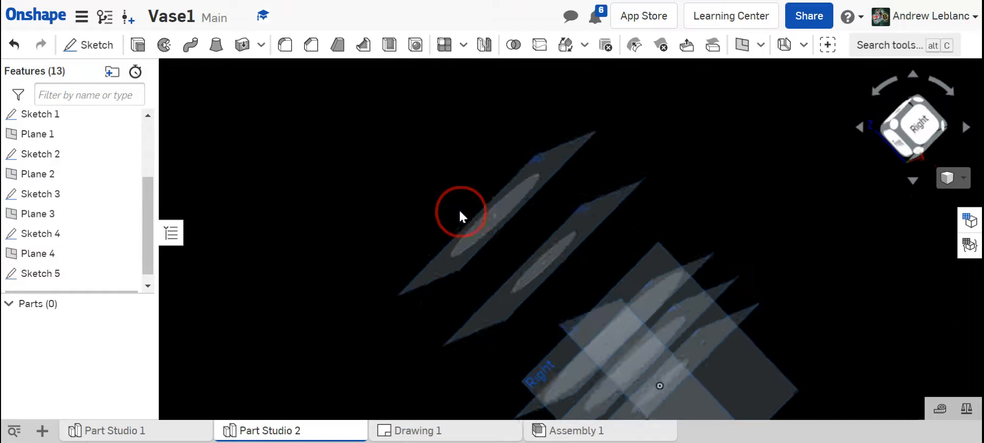
left_click_drag(461, 216, 618, 308)
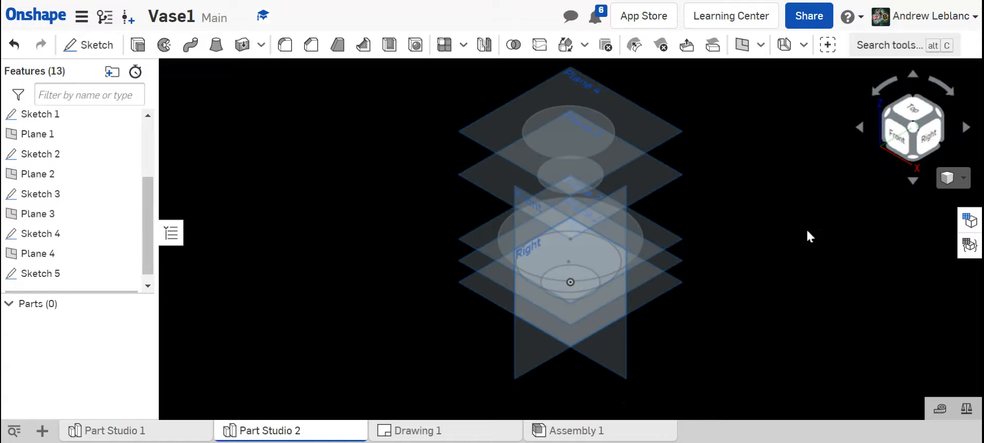
right_click(590, 282)
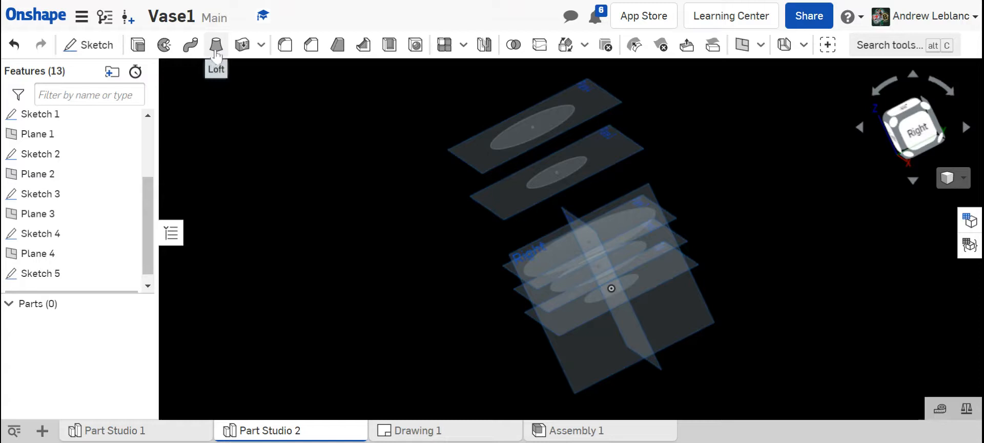
- Start Loft 1 and pick the stacked circle faces as profiles from the bottom up
left_click(216, 45)
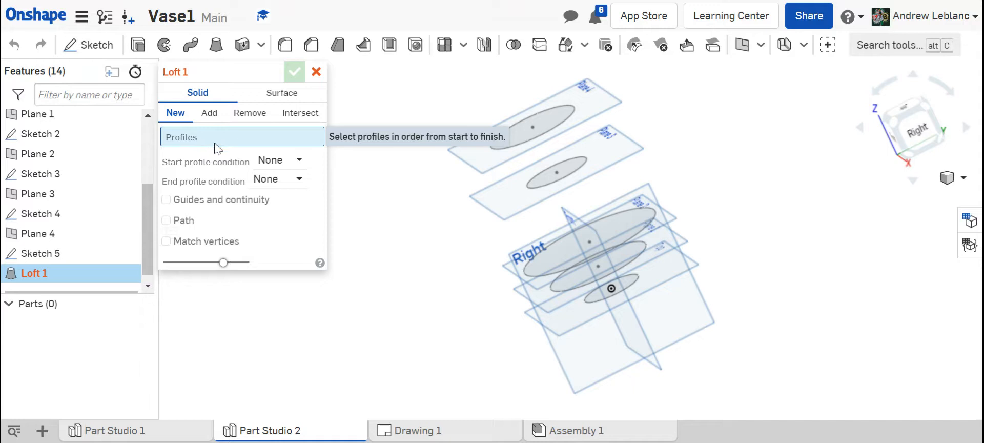
left_click(612, 289)
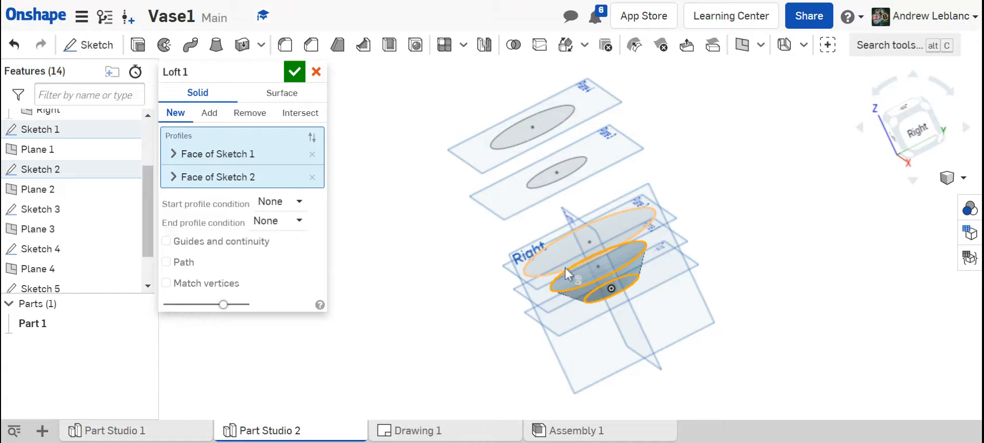
left_click(557, 173)
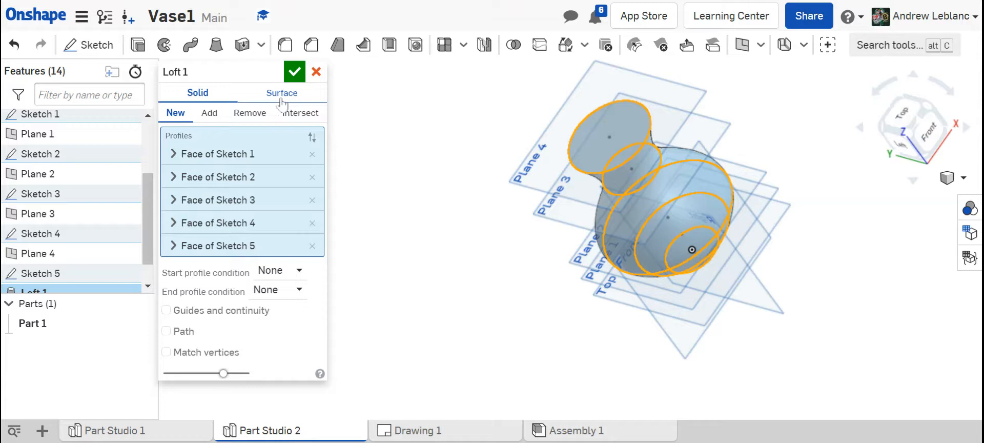
- Preview Loft 1 as a surface, then accept it as solid Part 1
left_click(281, 92)
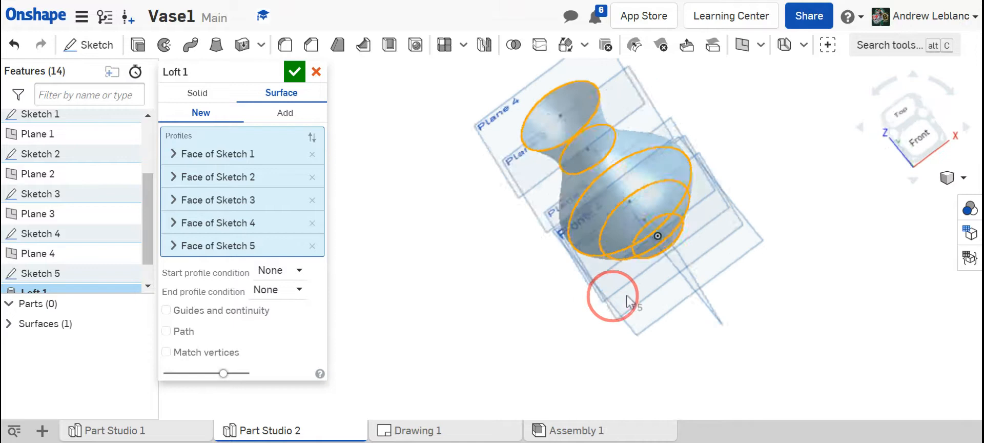
left_click(295, 71)
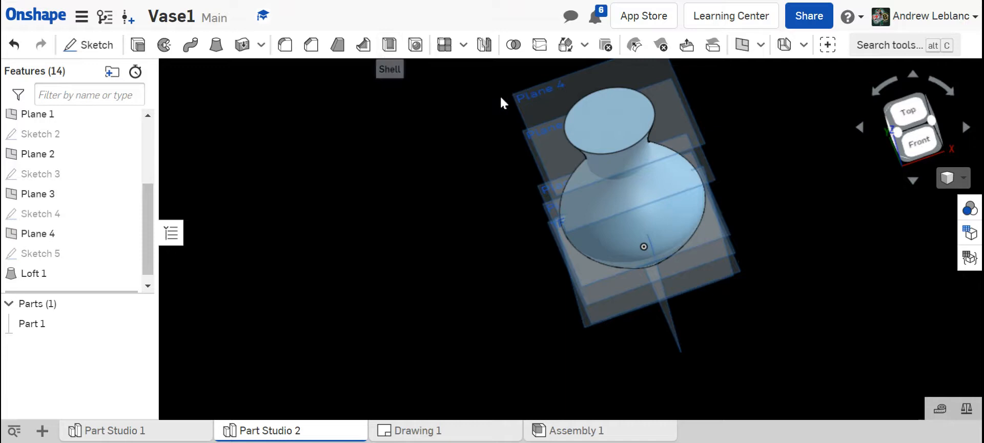
- Shell the vase with its top face removed and a 0.1 in wall thickness
left_click(609, 119)
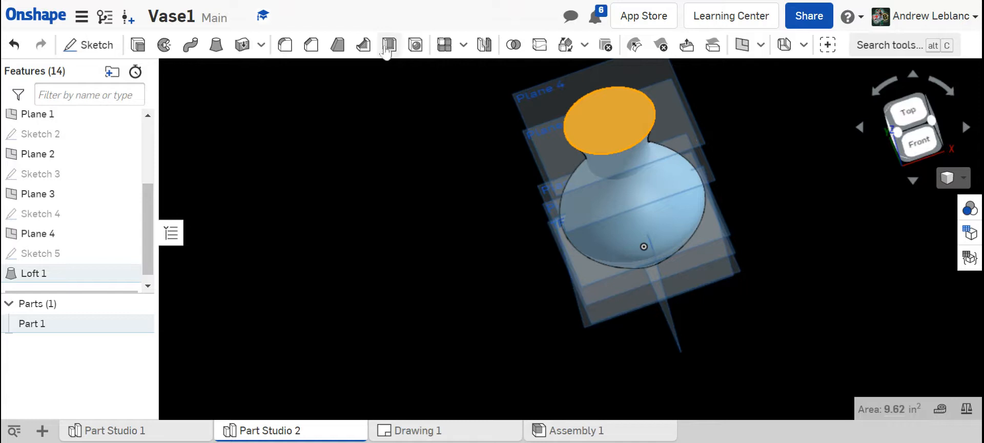
left_click(389, 45)
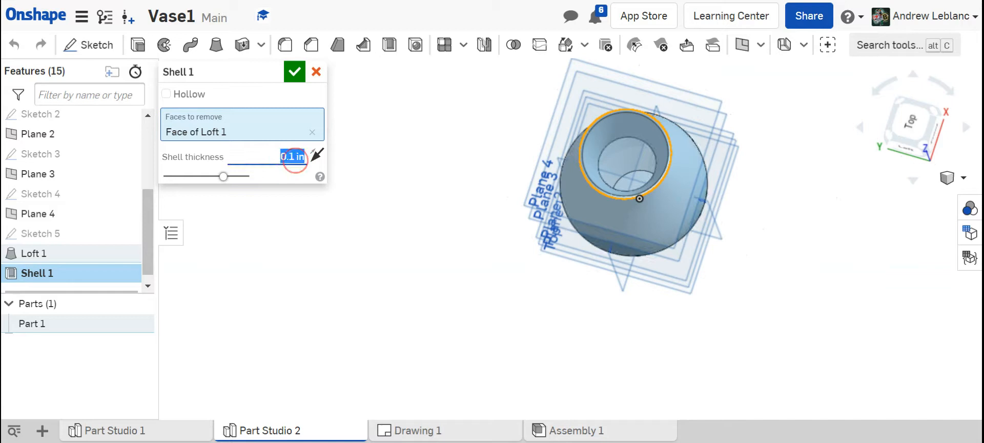
type(".5")
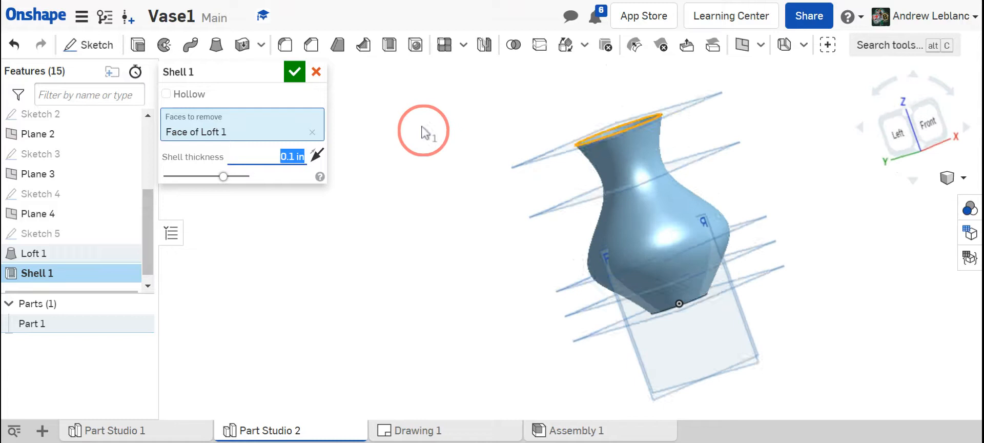
- Accept Shell 1 to leave Part 1 a hollow, open-topped vase
left_click(294, 72)
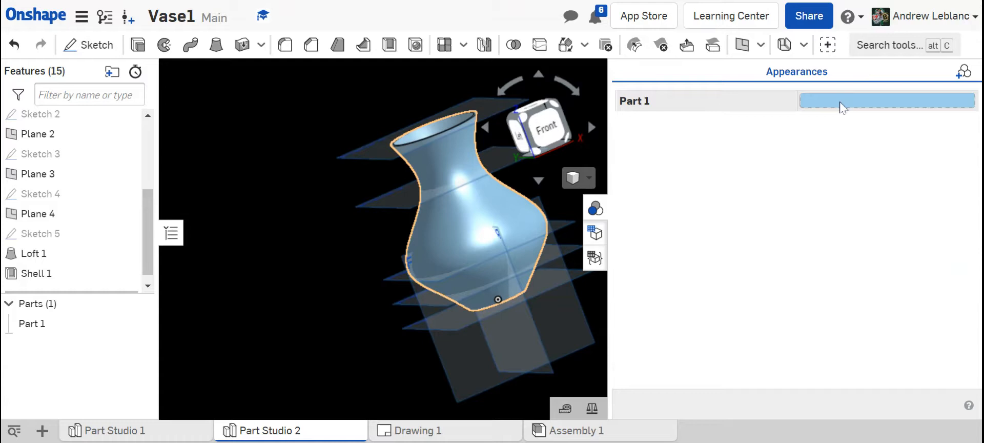
- Open Part 1's colour swatch and pick light grey from the Mixer and Palette
left_click(887, 100)
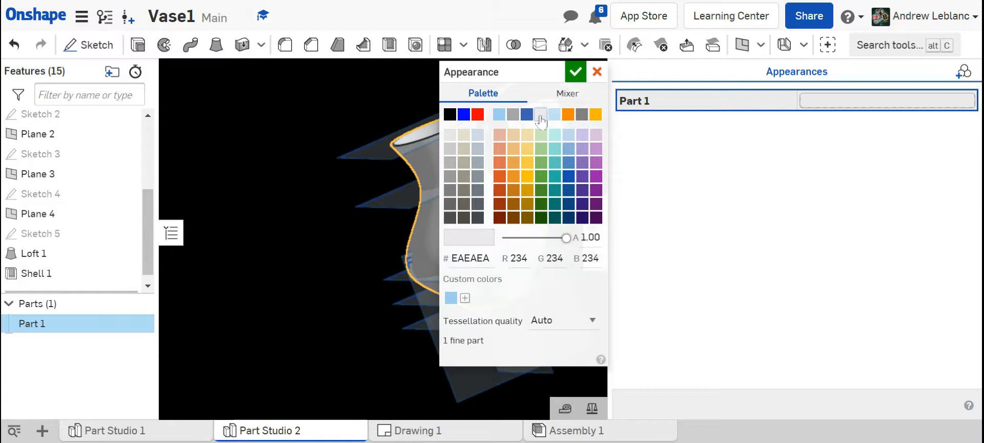
left_click(566, 93)
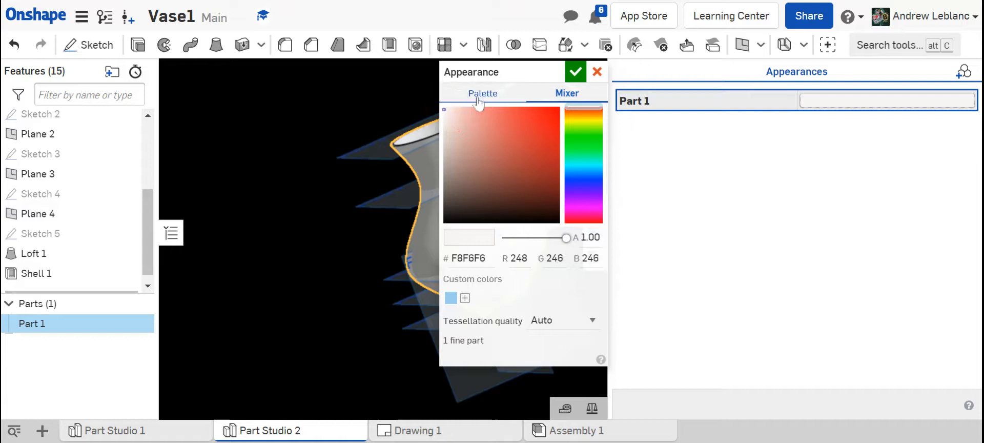
left_click(575, 72)
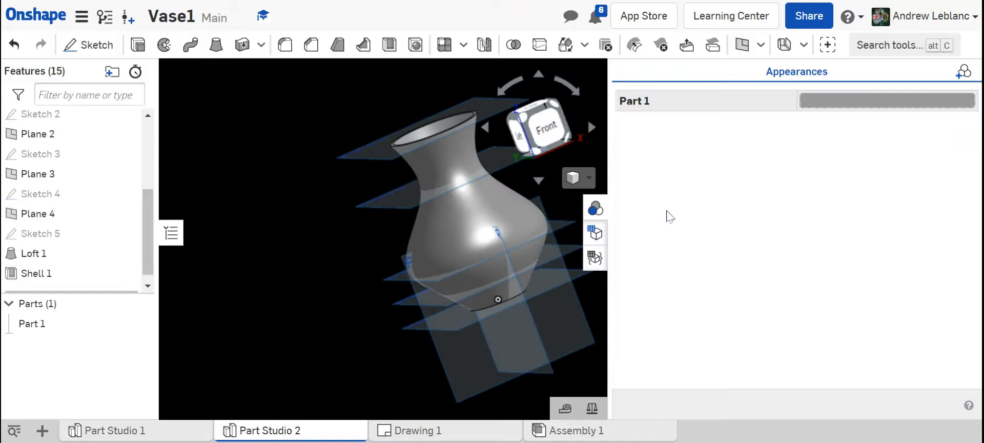